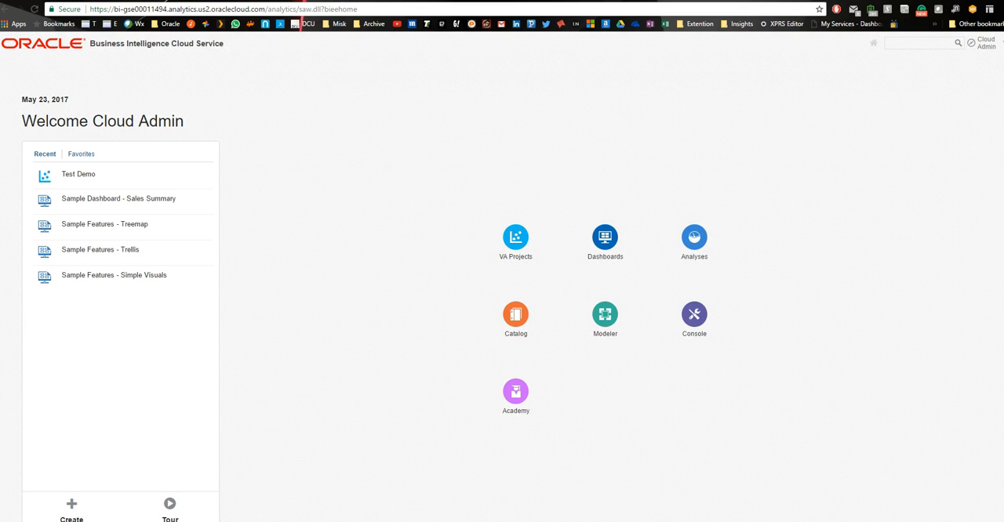
{"action": "mouse_move", "coordinate": [381, 388]}
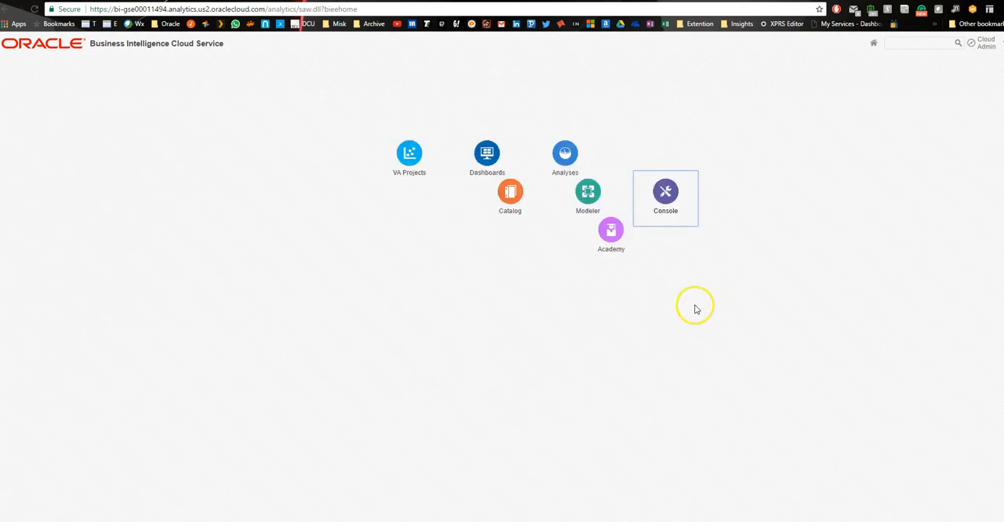
Step: Go to the Console's Safe Domains page and check the website domain is allowed for embedding
{"action": "left_click", "coordinate": [666, 191]}
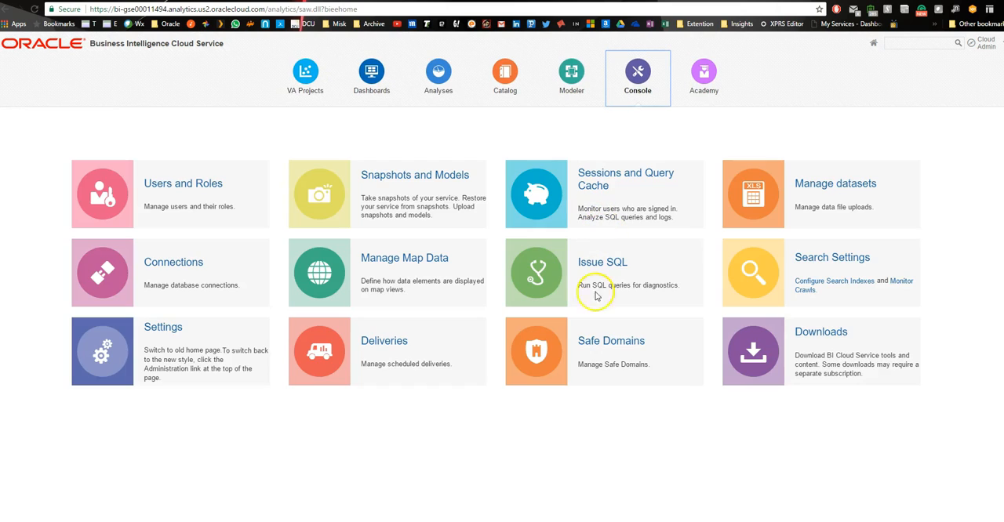
{"action": "left_click", "coordinate": [603, 272]}
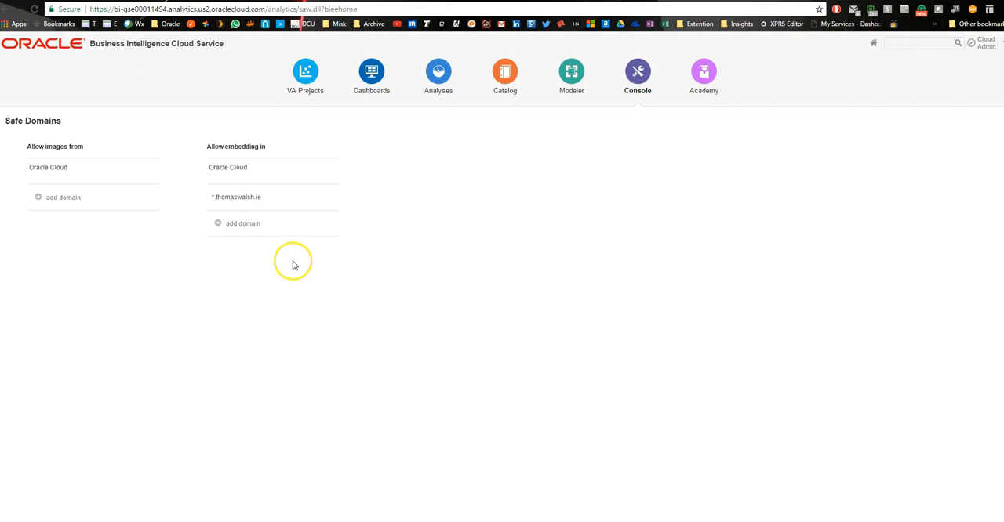
{"action": "mouse_move", "coordinate": [329, 263]}
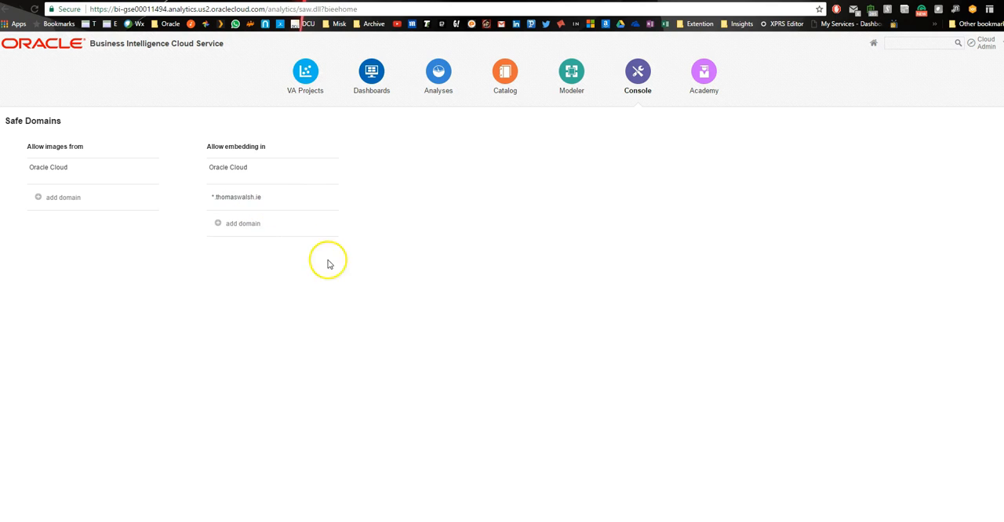
{"action": "mouse_move", "coordinate": [505, 76]}
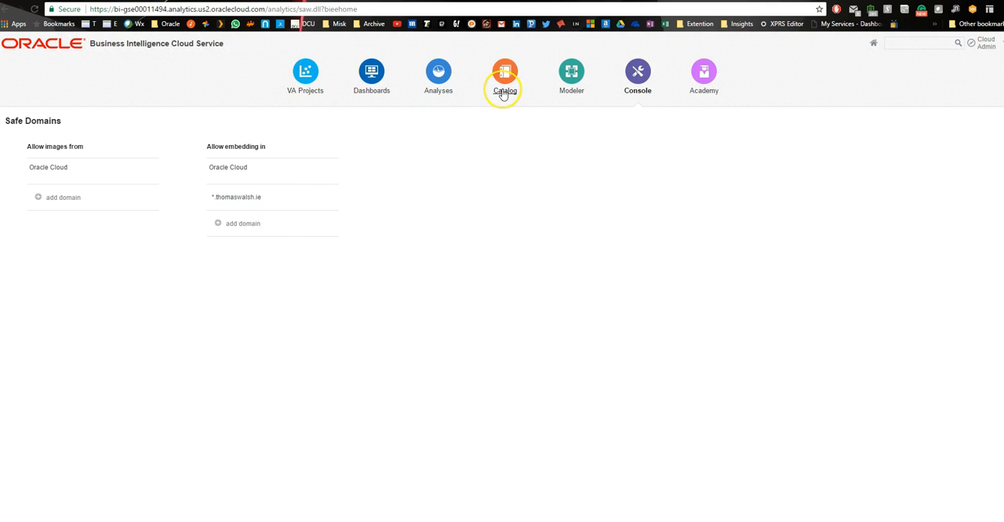
Step: Open the Catalog of saved content from the top navigation bar
{"action": "left_click", "coordinate": [505, 76]}
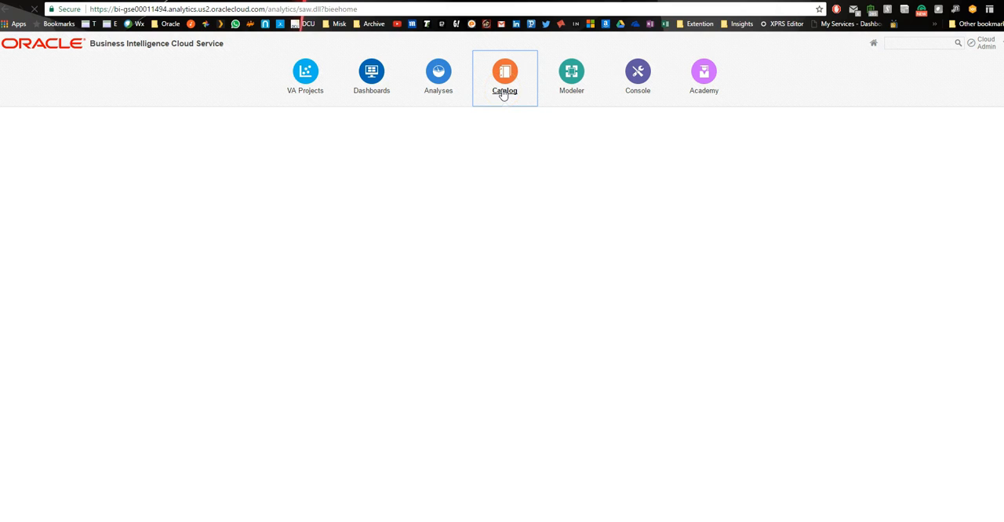
{"action": "left_click", "coordinate": [504, 74]}
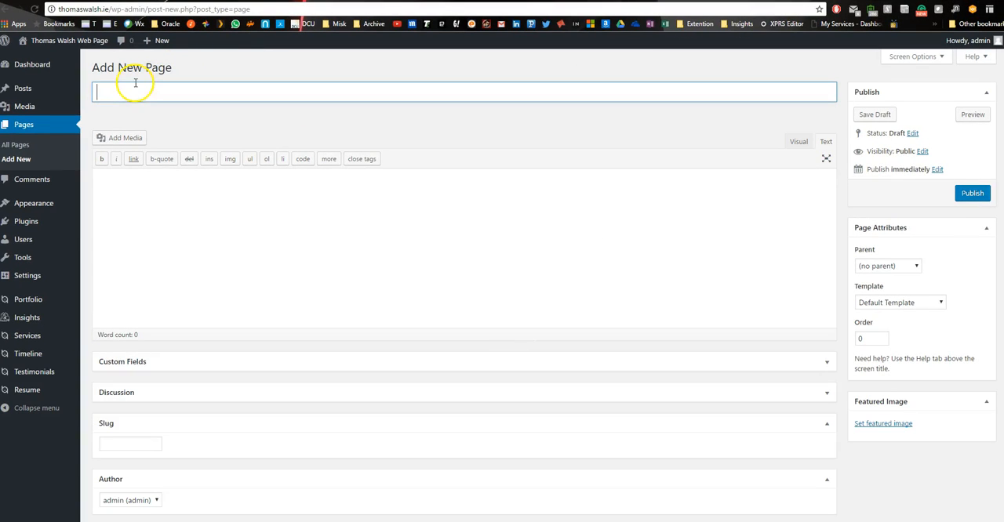
{"action": "mouse_move", "coordinate": [22, 88]}
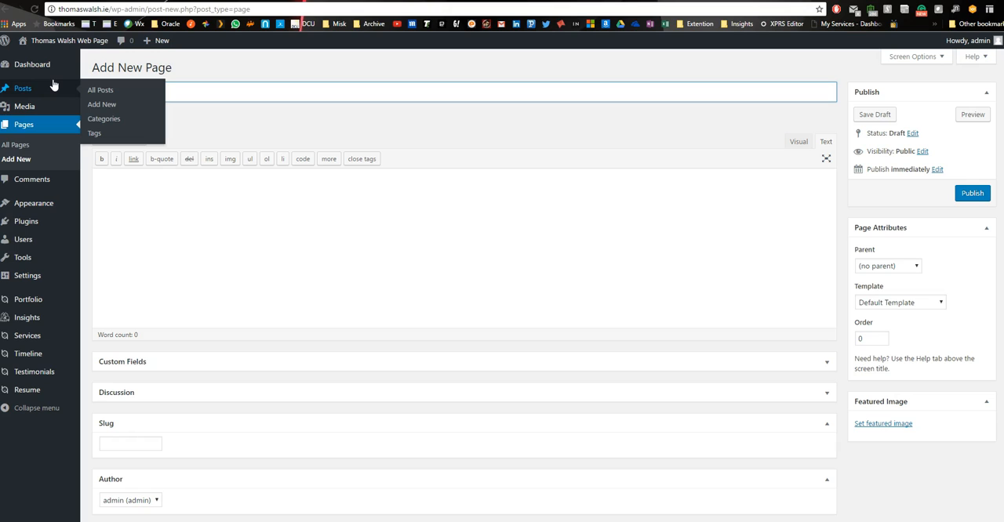
Step: Title the page 'DV Demo Page' with the Test Demo iframe and save as draft
{"action": "type", "text": "DV Demo Page"}
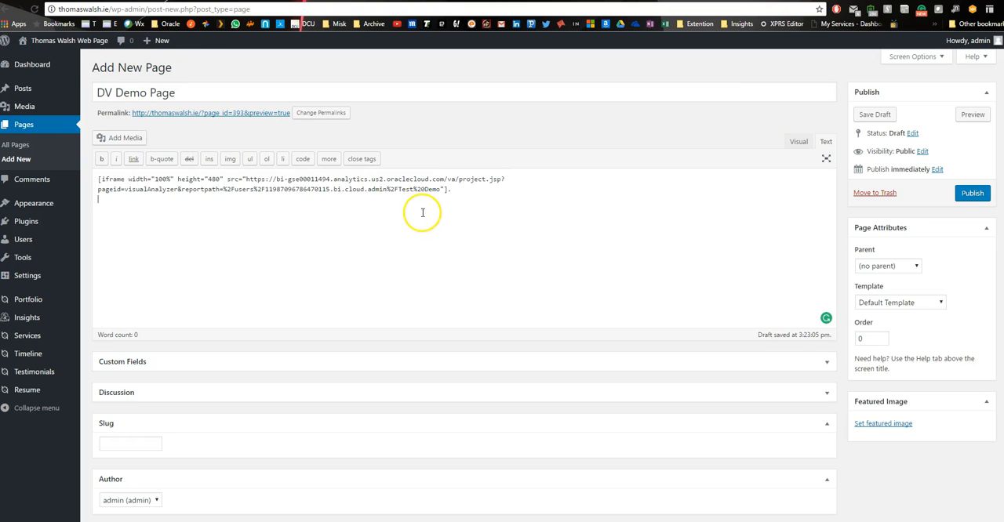
{"action": "left_click", "coordinate": [874, 114]}
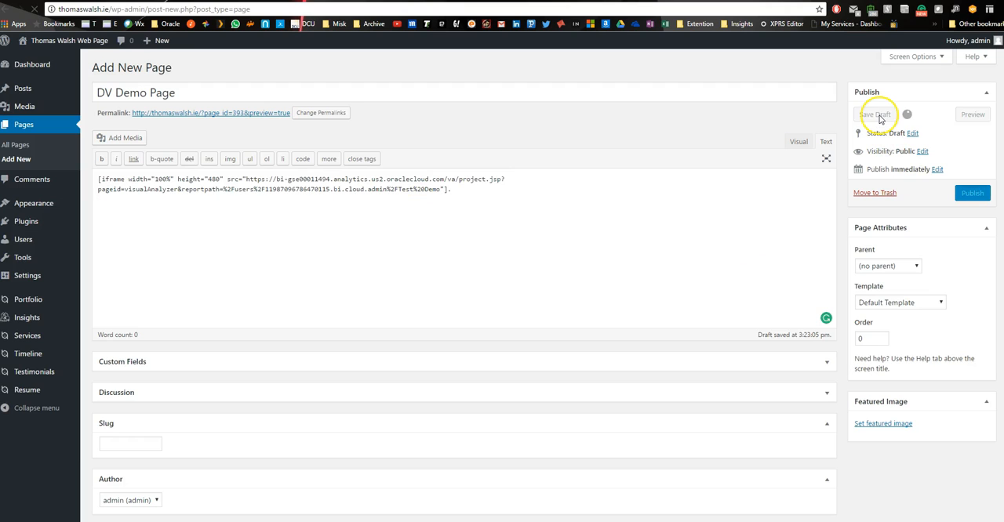
{"action": "left_click", "coordinate": [874, 115]}
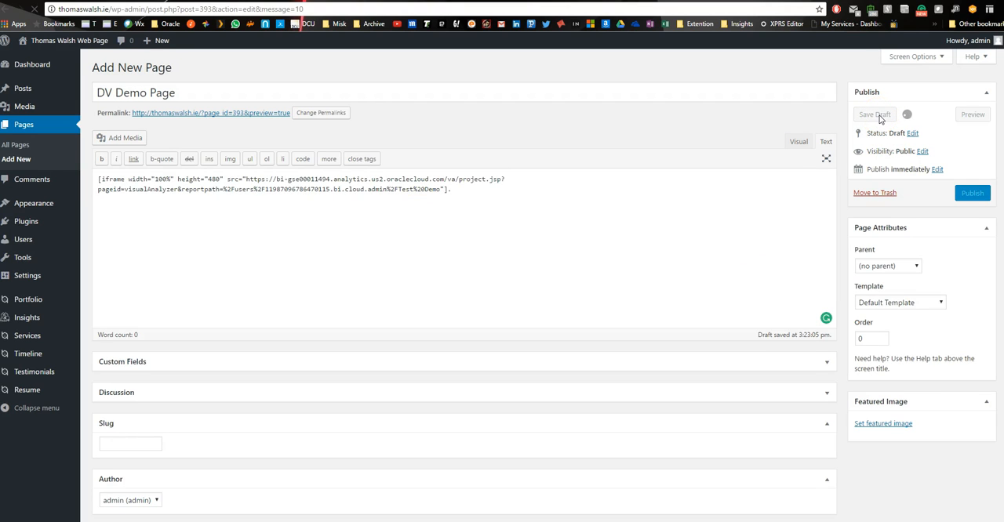
Step: Save the draft with &reportmode=presentation added to the iframe URL, then preview it
{"action": "left_click", "coordinate": [874, 115]}
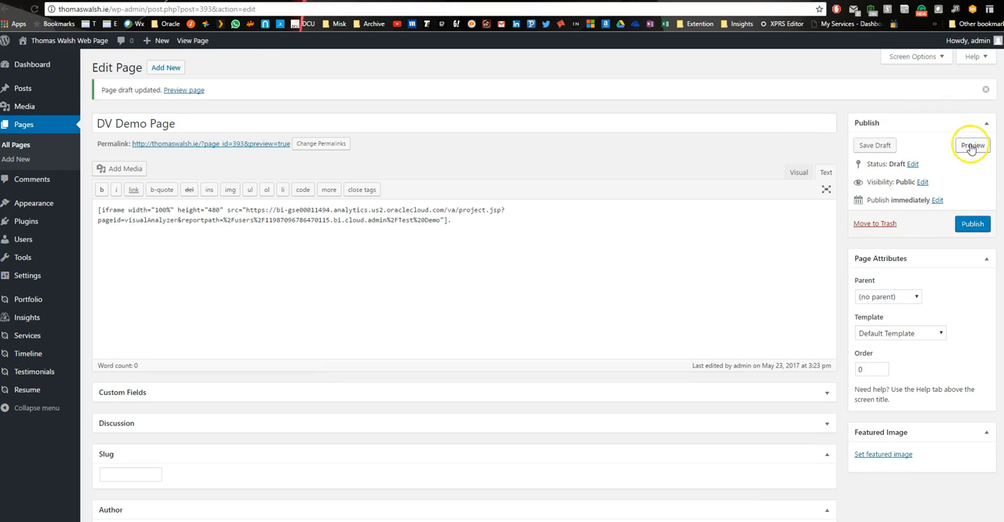
{"action": "left_click", "coordinate": [972, 145]}
{"action": "type", "text": "&reportmode=presentation"}
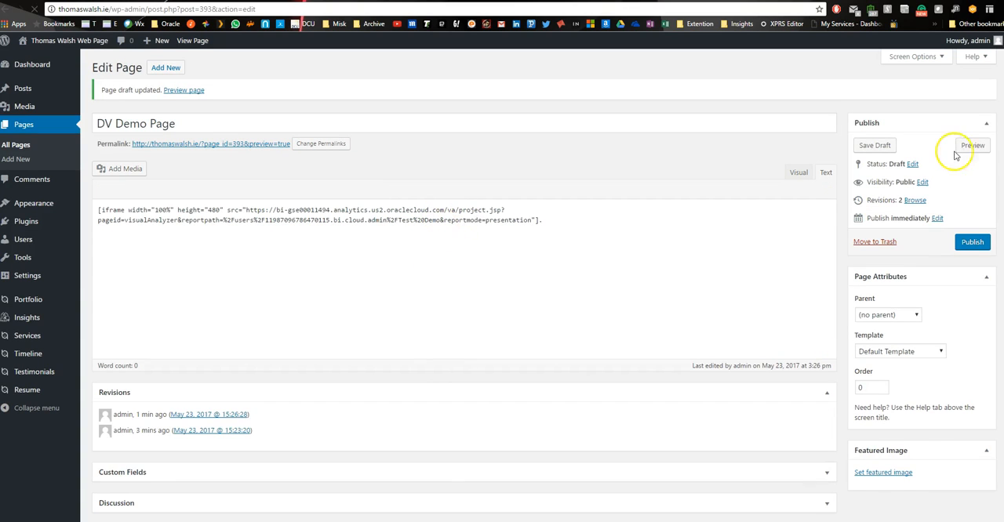
Step: In the page preview, keep only the FunPod pie slice, then undo that filter
{"action": "left_click", "coordinate": [825, 172]}
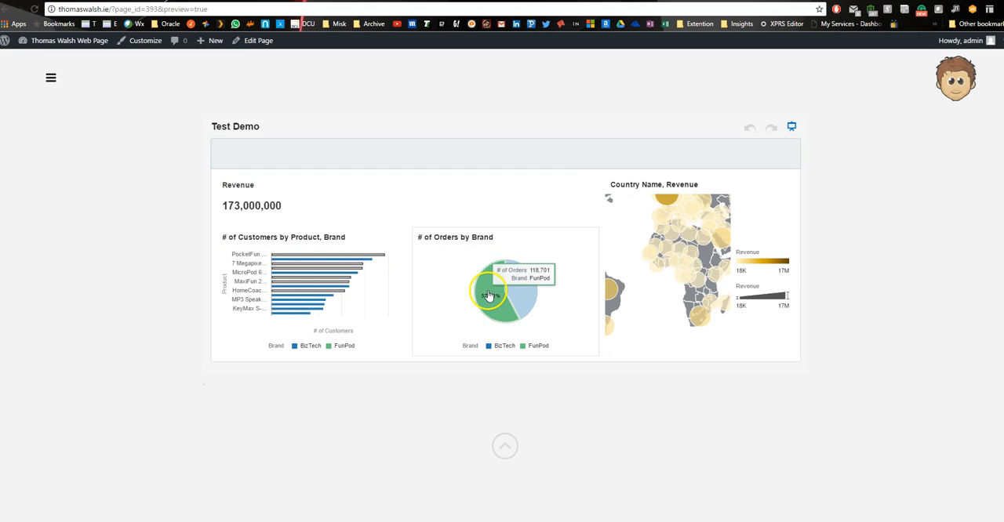
{"action": "right_click", "coordinate": [487, 297]}
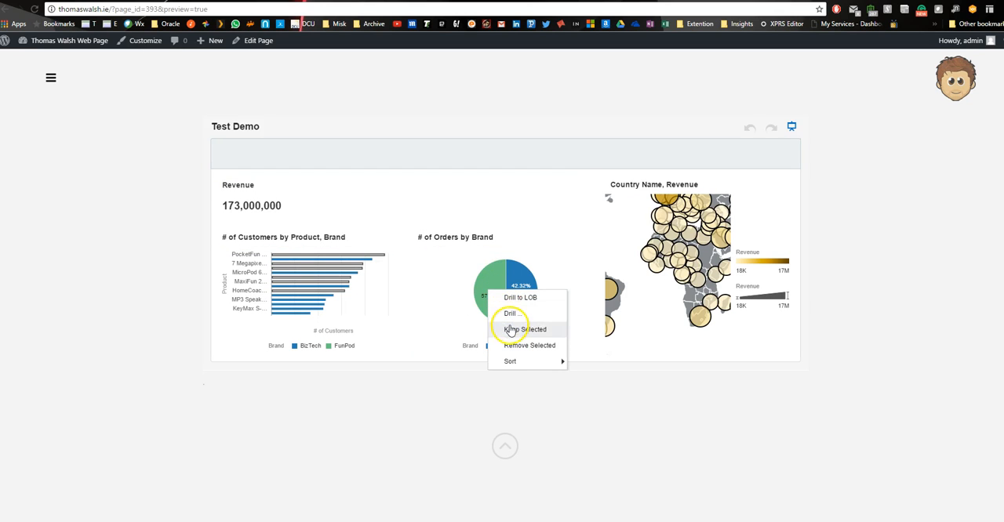
{"action": "left_click", "coordinate": [524, 330]}
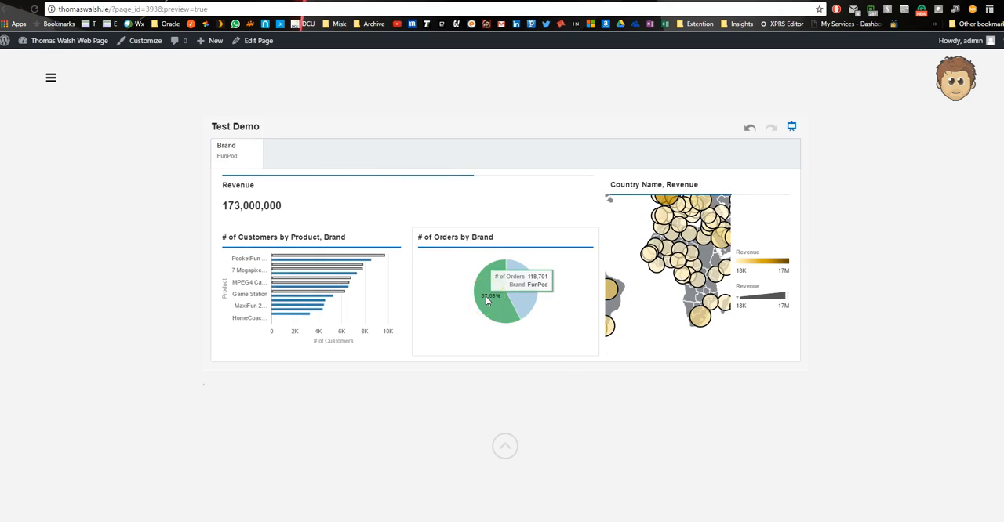
{"action": "left_click", "coordinate": [496, 283]}
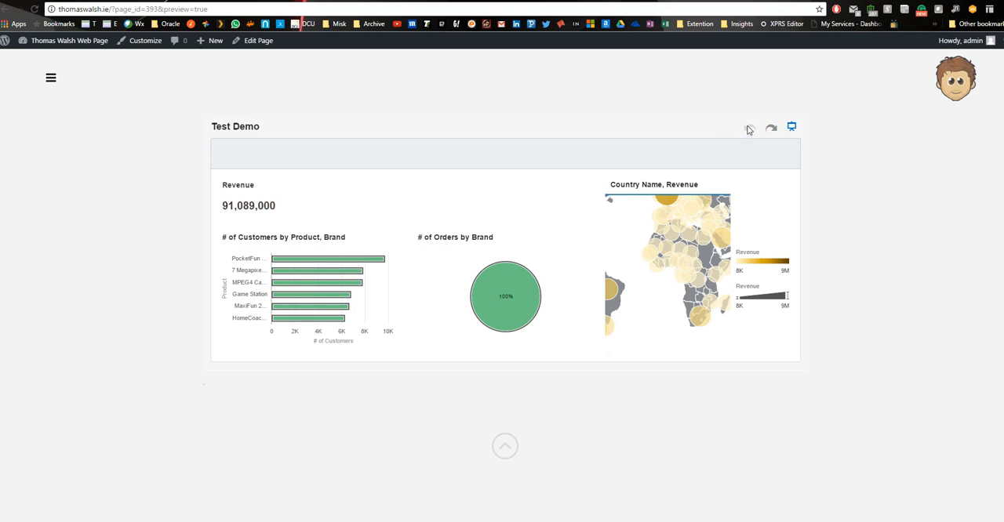
{"action": "left_click", "coordinate": [771, 127]}
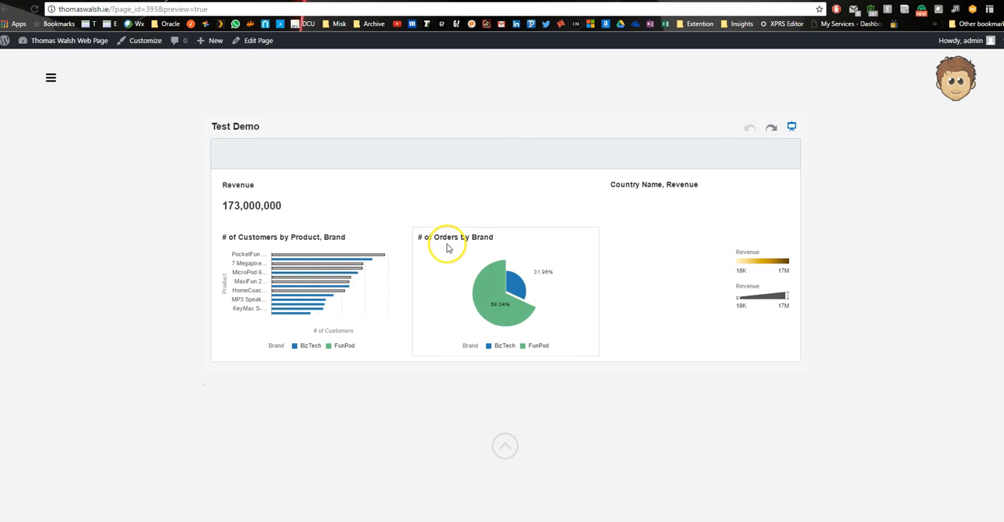